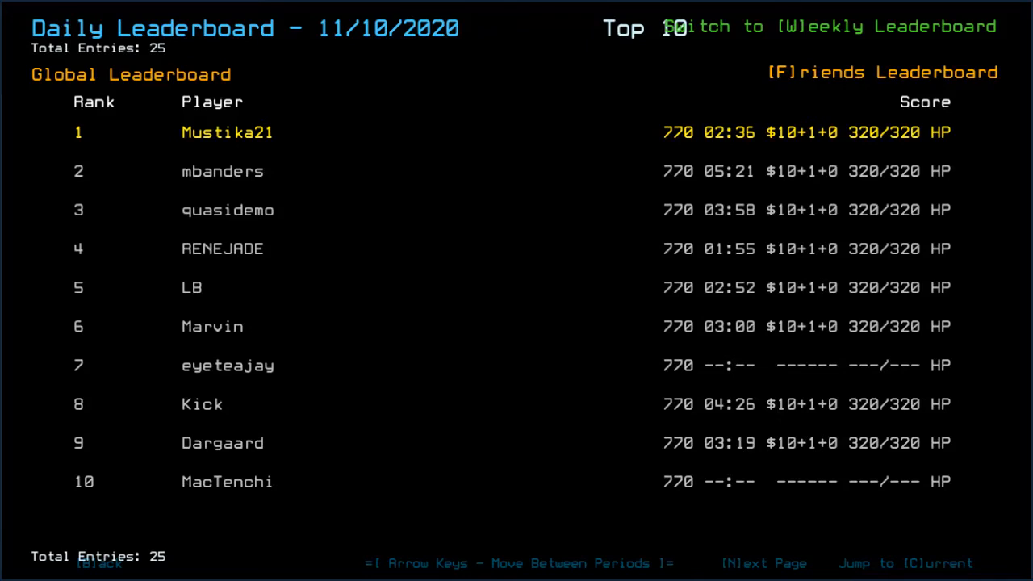
{"action": "mouse_move", "coordinate": [502, 50]}
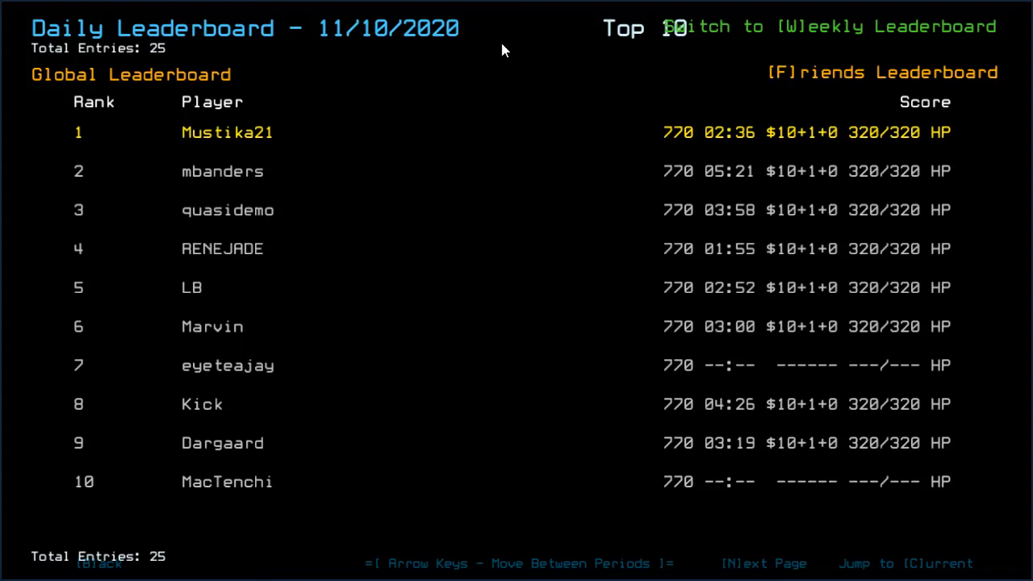
{"action": "mouse_move", "coordinate": [795, 563]}
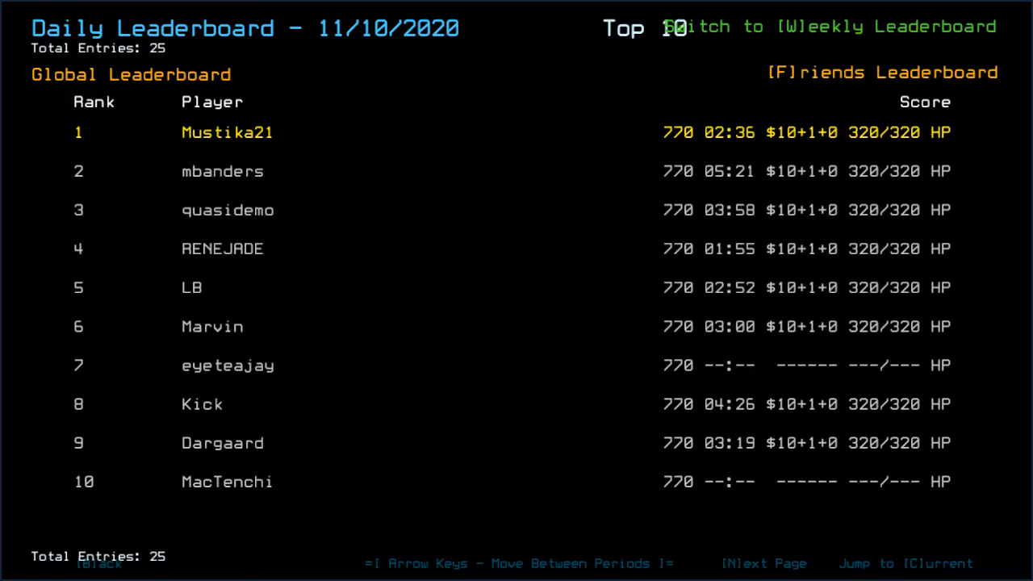
{"action": "mouse_move", "coordinate": [587, 119]}
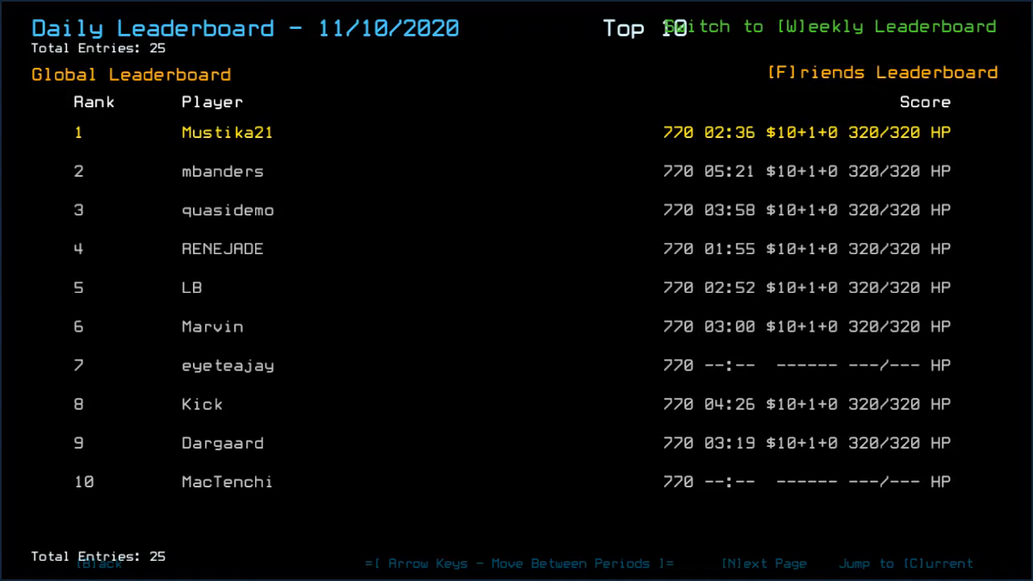
{"action": "mouse_move", "coordinate": [586, 112]}
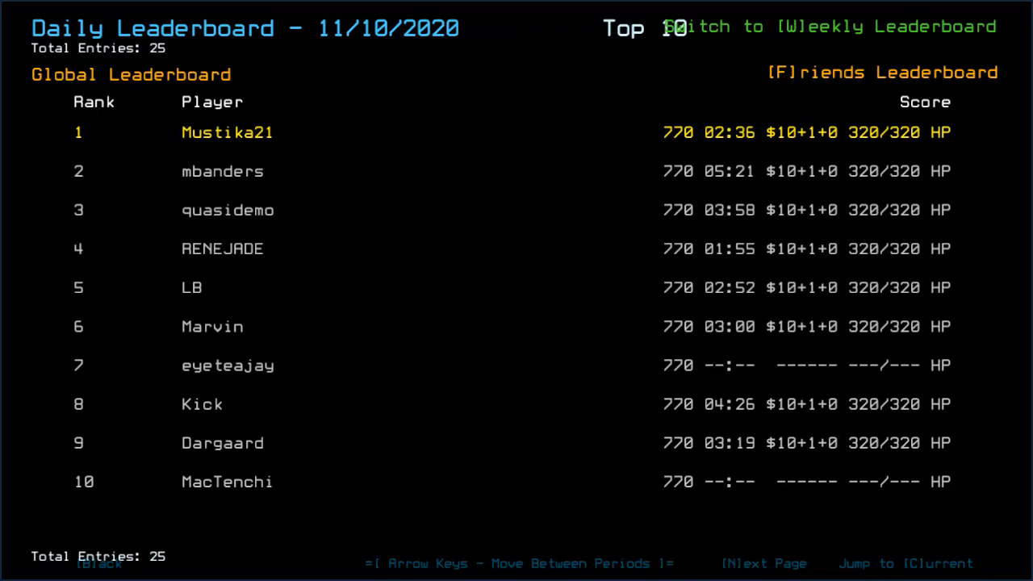
{"action": "mouse_move", "coordinate": [588, 115]}
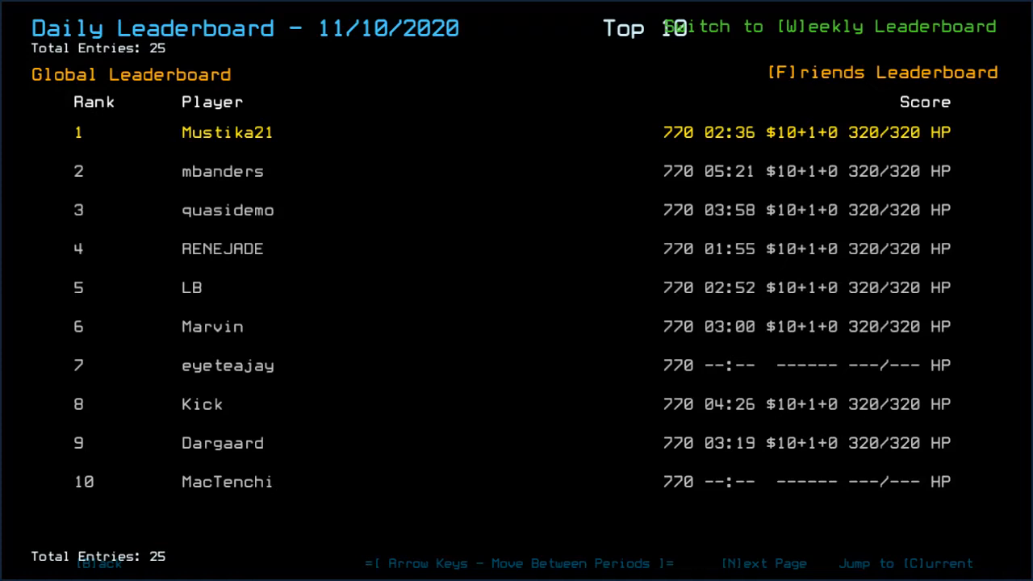
{"action": "mouse_move", "coordinate": [593, 103]}
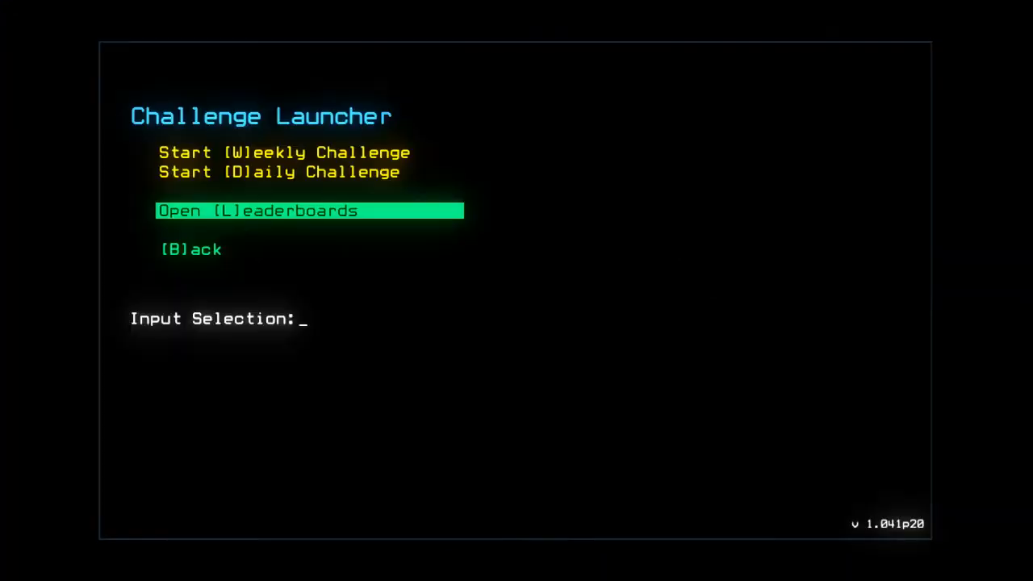
Start the Duskers daily challenge run and exit the opening screen with Escape.
{"action": "key", "text": "l"}
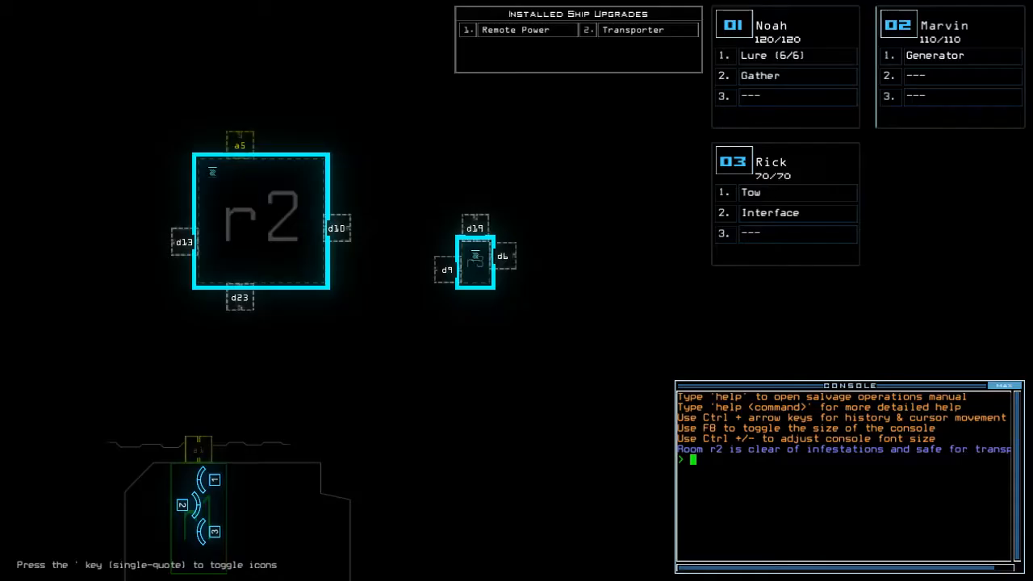
{"action": "key", "text": "Escape"}
{"action": "type", "text": "status"}
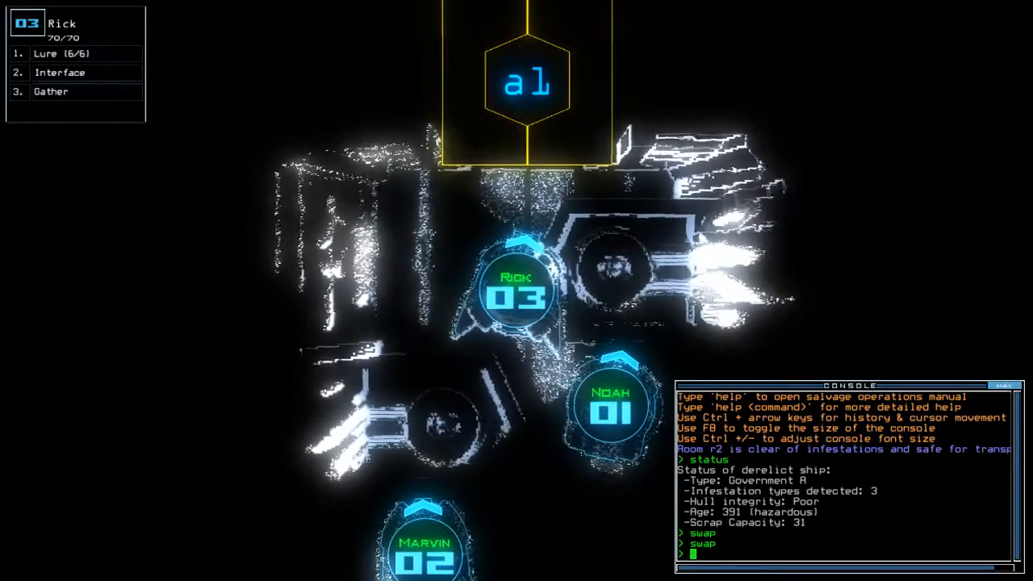
Enter 'go', then 'a1;navigate 3 a1;transport' in the console to begin the mission.
{"action": "type", "text": "go"}
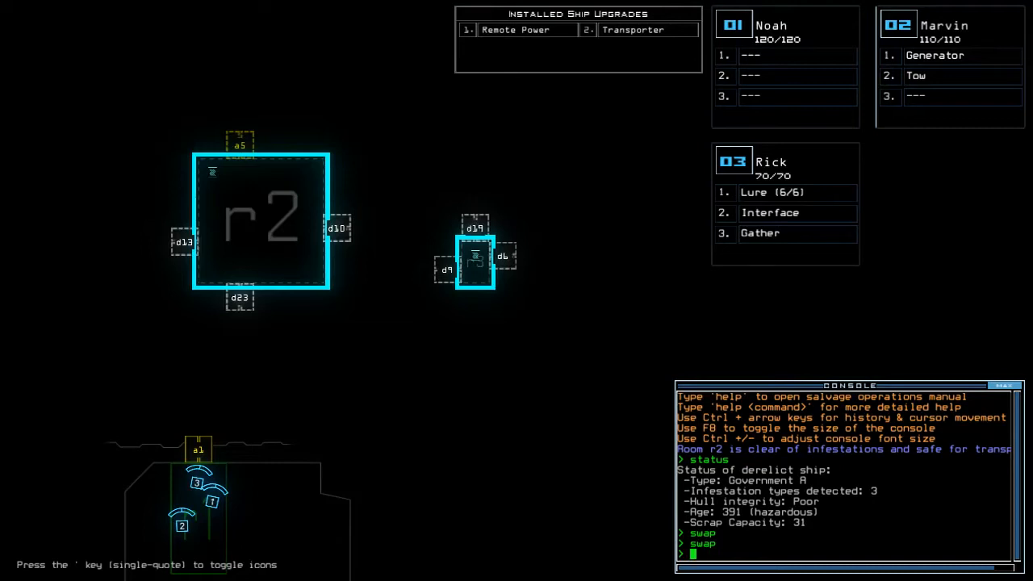
{"action": "type", "text": "a1;"}
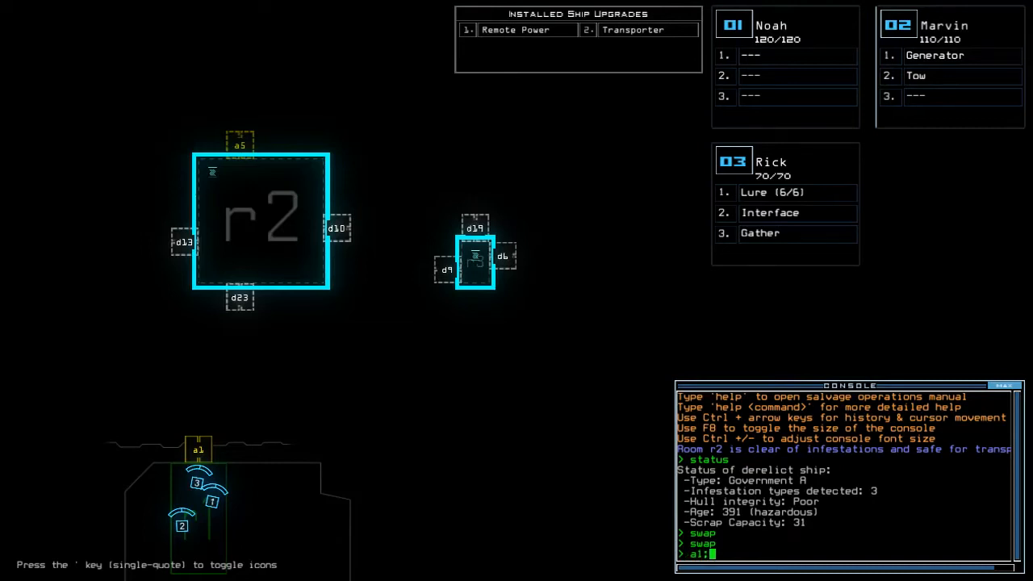
{"action": "type", "text": "navigate a"}
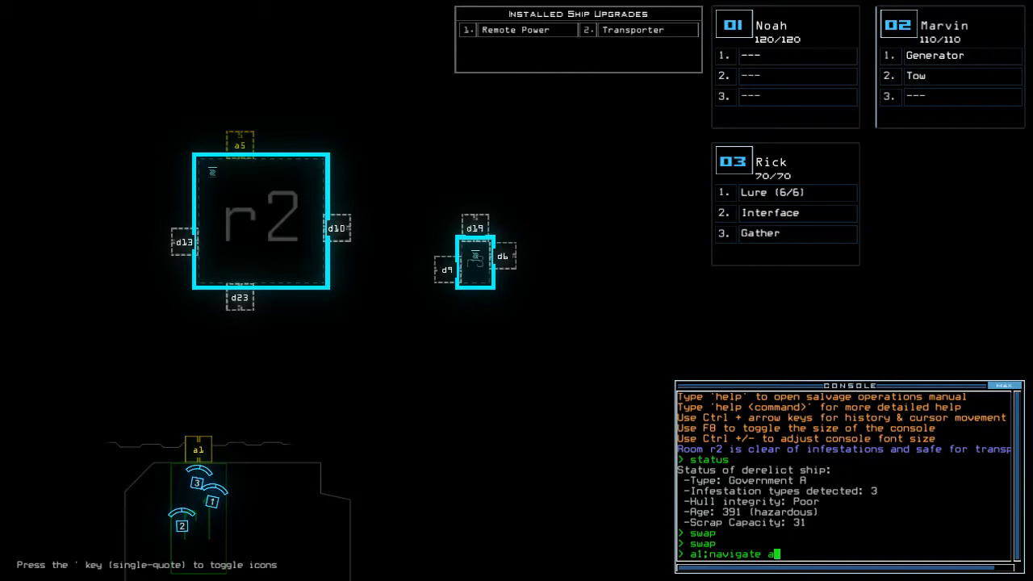
{"action": "type", "text": "3 a1"}
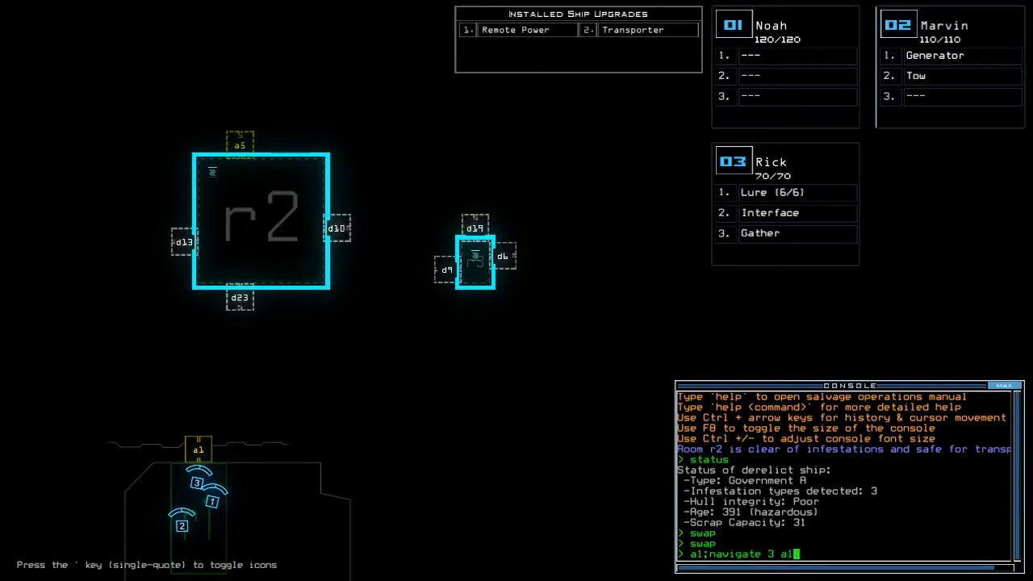
{"action": "type", "text": "transport r3"}
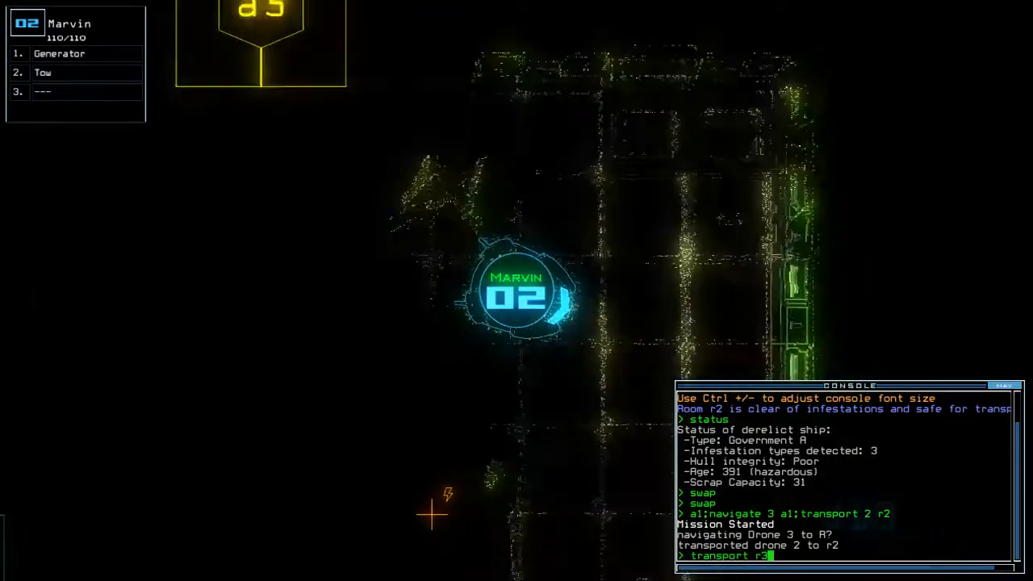
Submit the transport order sending the drone into room r3.
{"action": "key", "text": "Return"}
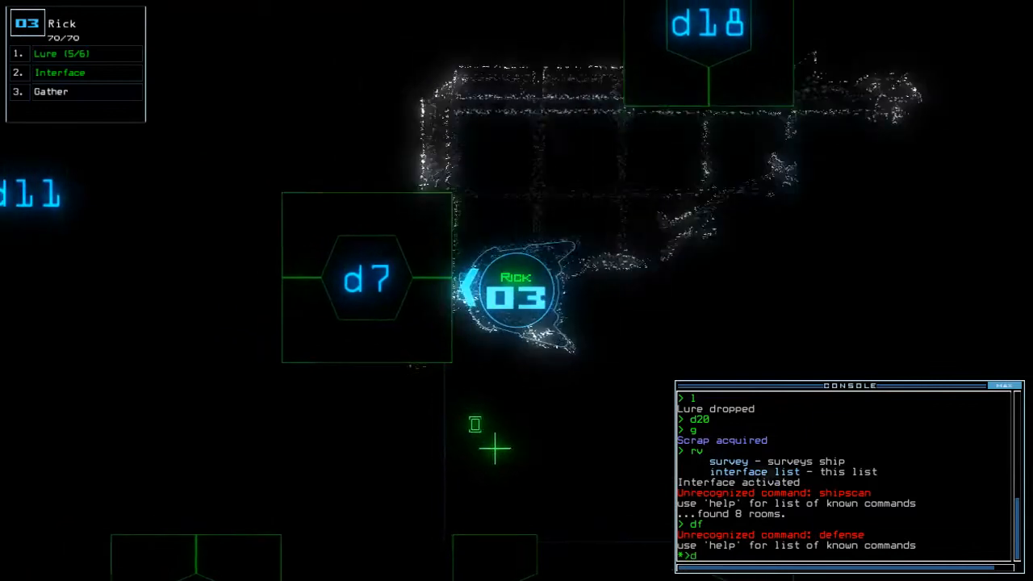
Enter the door command 'd7' in the console.
{"action": "type", "text": "d7"}
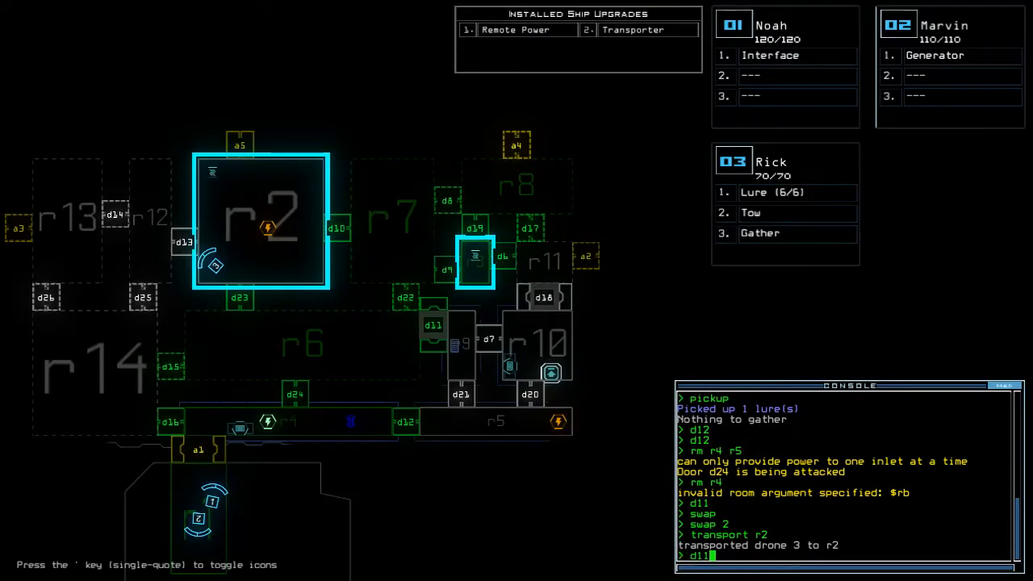
{"action": "type", "text": "rm r"}
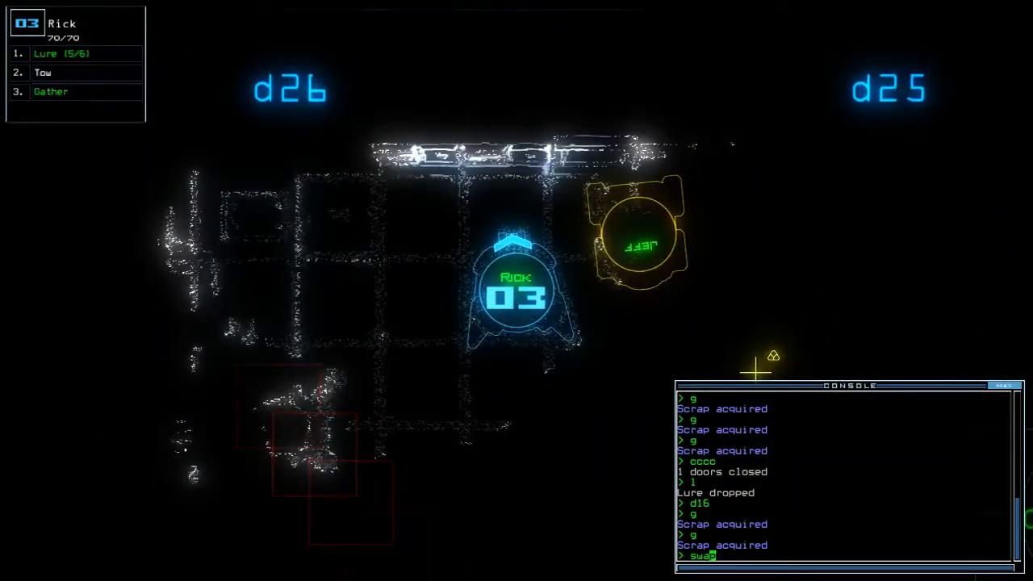
Exchange upgrades with Jeff so Rick holds Tow, then type 'transport r7'.
{"action": "key", "text": "enter"}
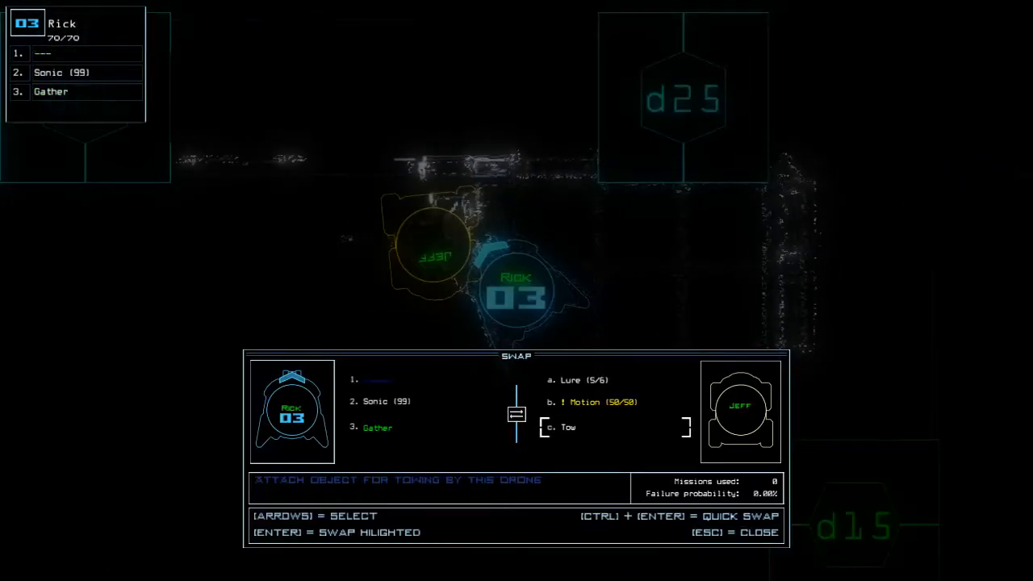
{"action": "key", "text": "enter"}
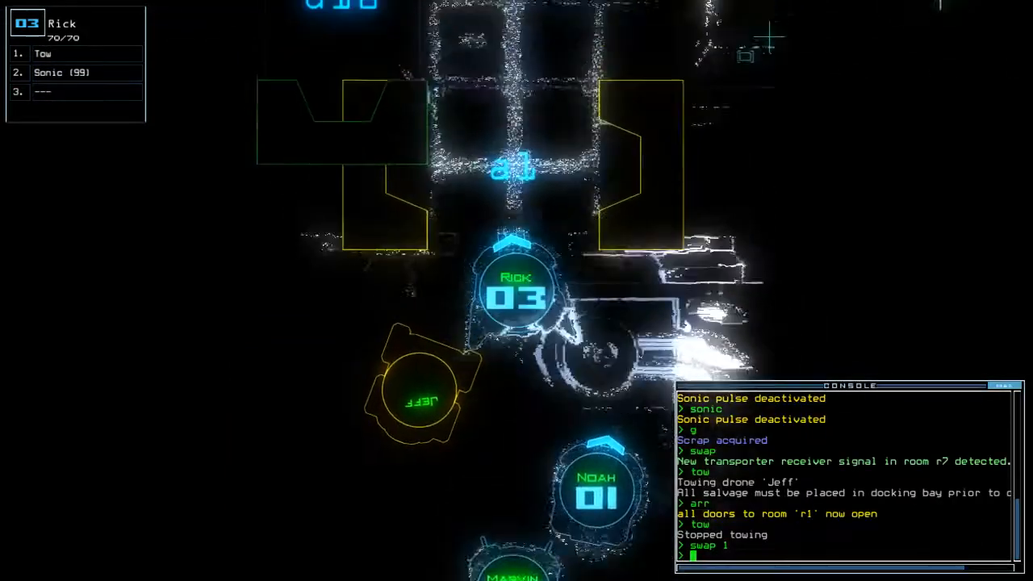
{"action": "key", "text": "enter"}
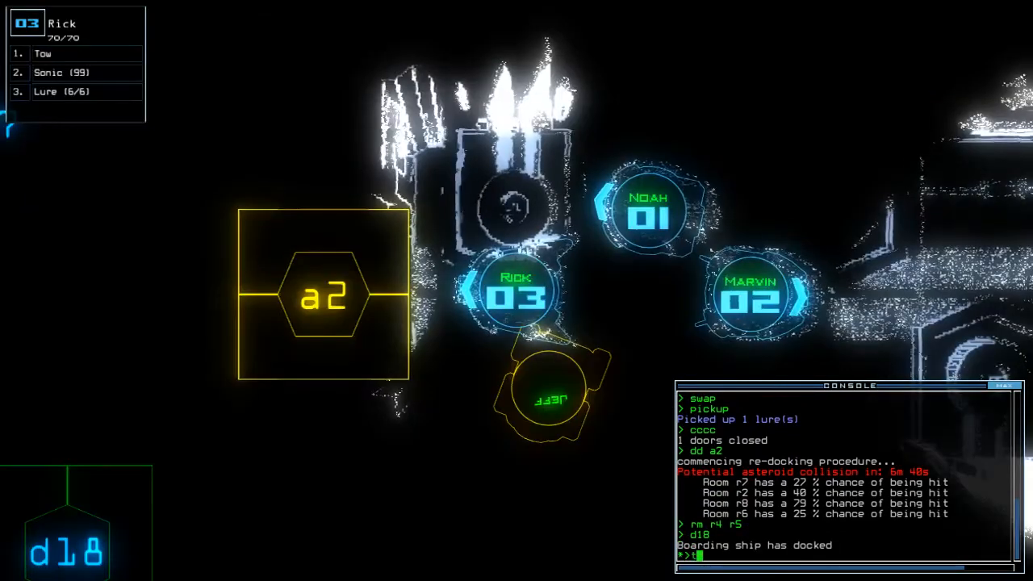
{"action": "type", "text": "transport r7"}
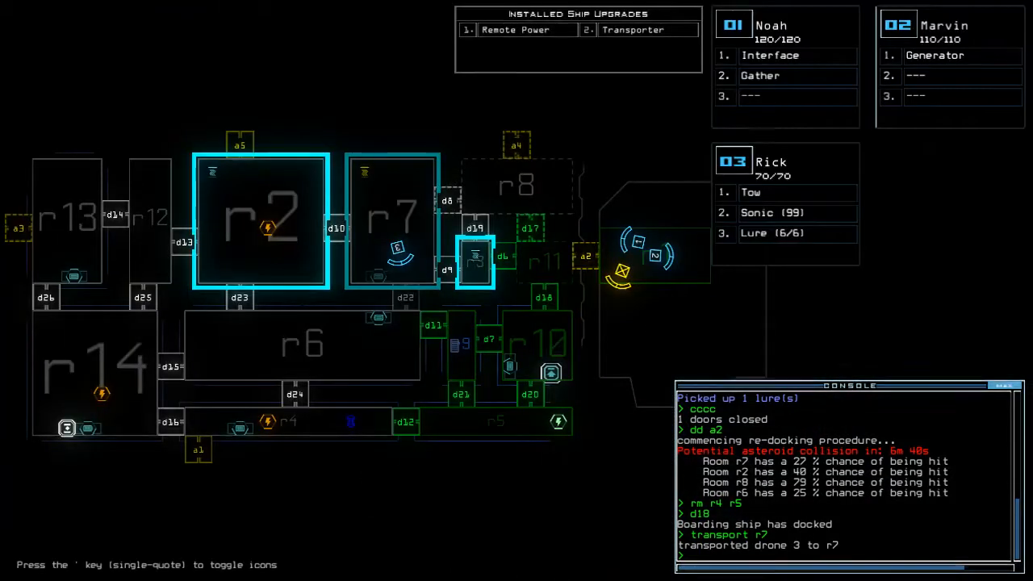
Enter the 'rm' and 'd13' commands in the console.
{"action": "type", "text": "rm"}
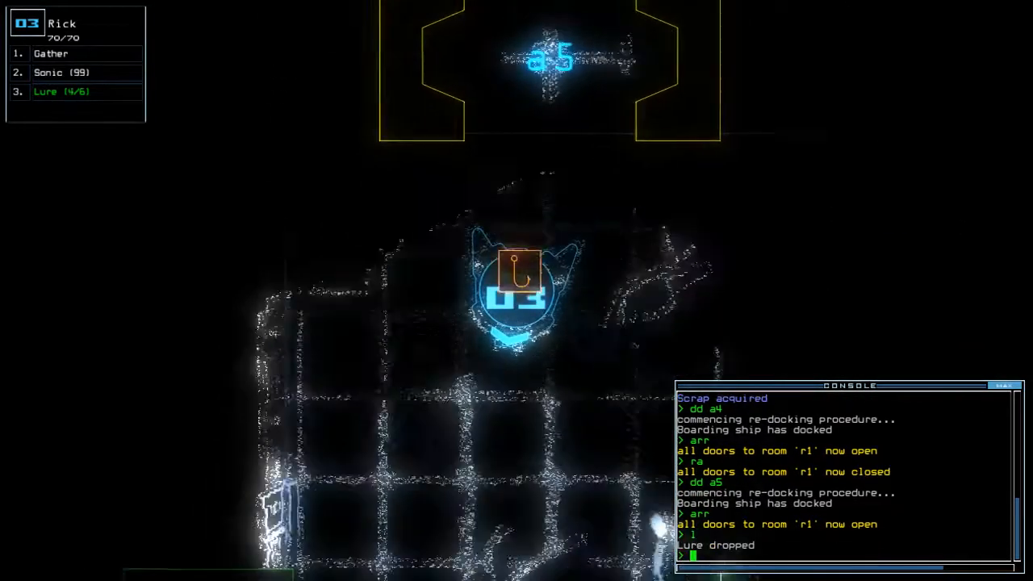
{"action": "type", "text": "d13"}
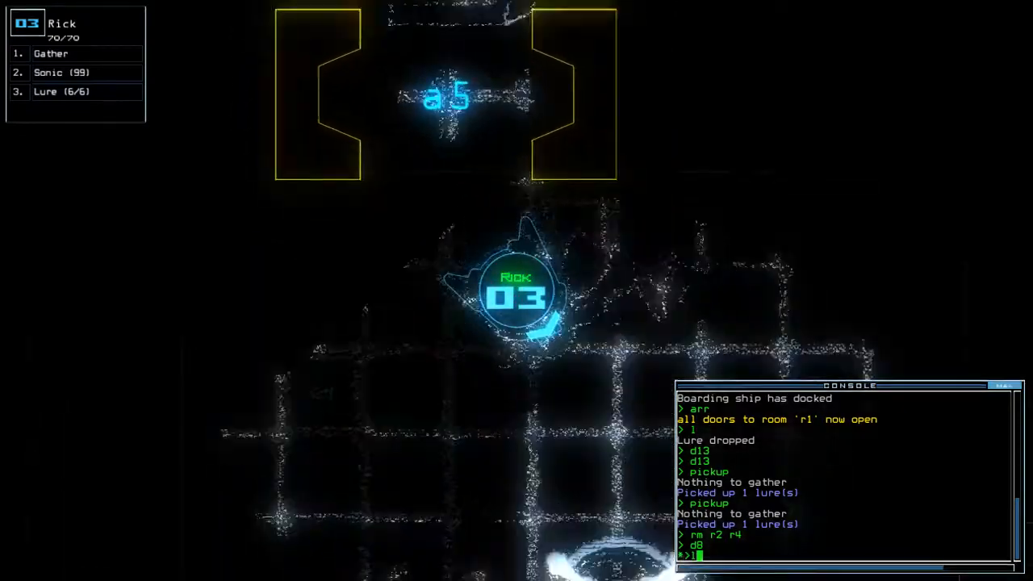
Open door d10 by entering 'd10' in the console.
{"action": "type", "text": "d10"}
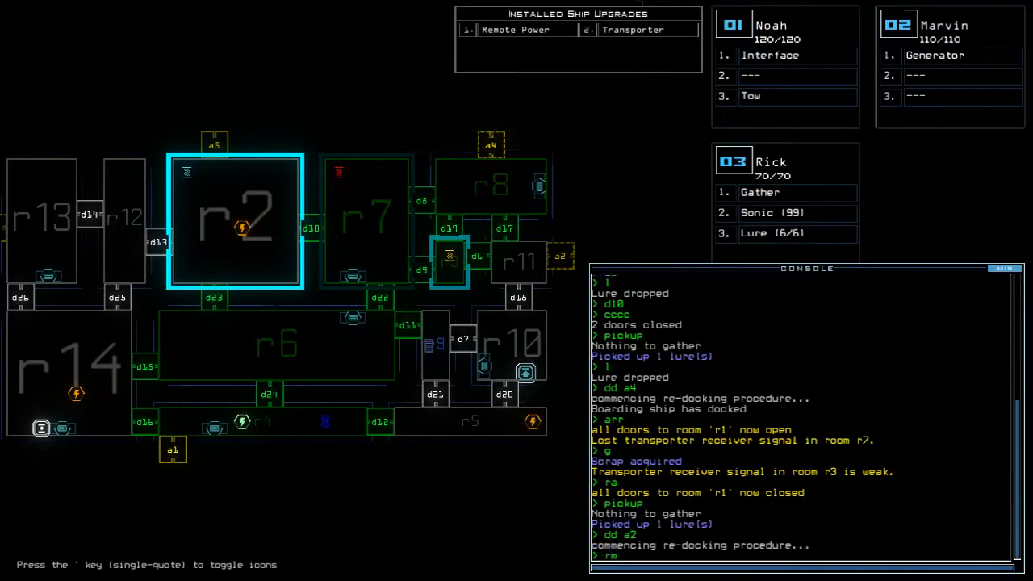
Type 'r' in the console to begin the room command.
{"action": "type", "text": "r"}
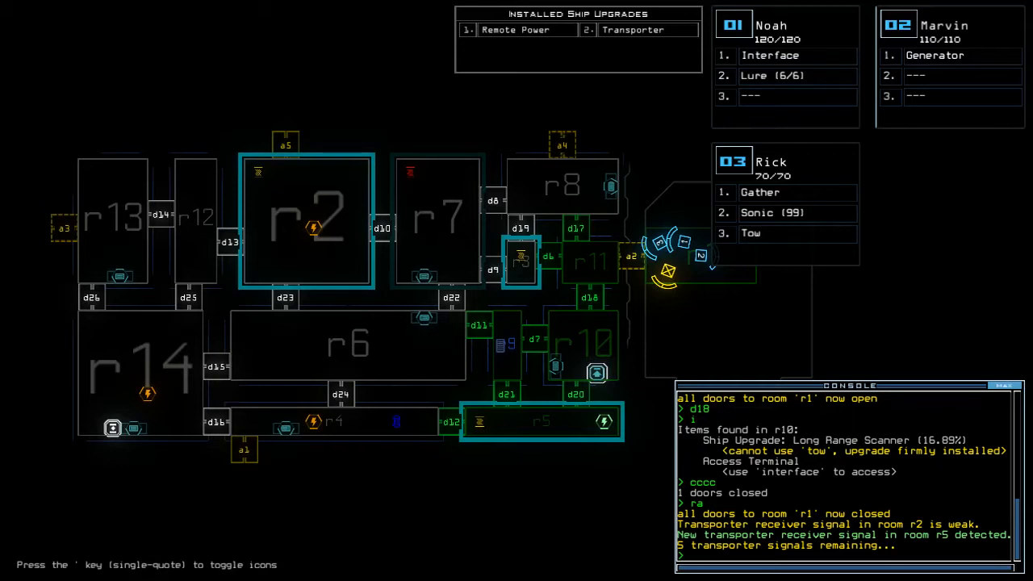
{"action": "mouse_move", "coordinate": [403, 77]}
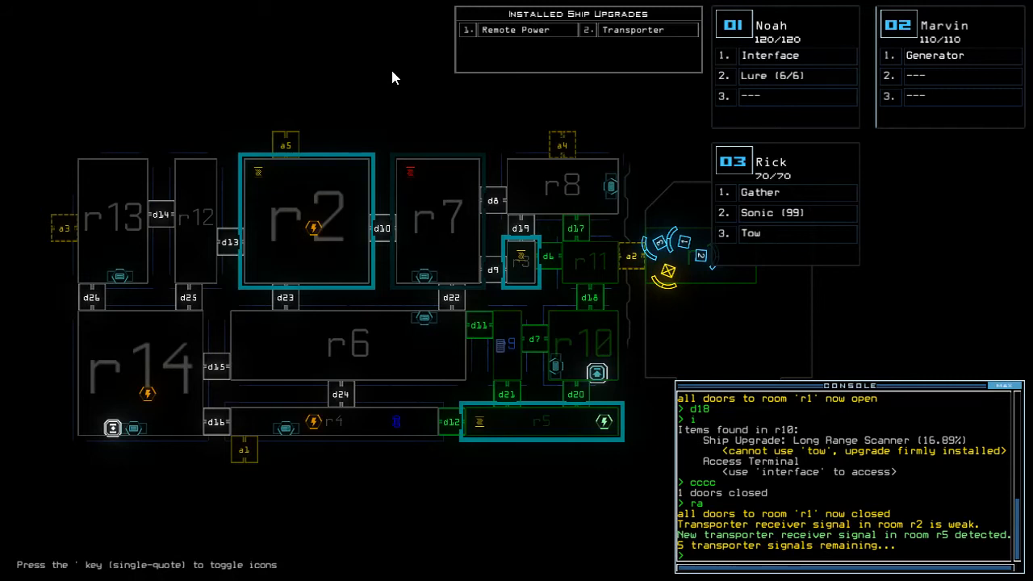
Submit the 'ra' command to close all doors to room r1.
{"action": "key", "text": "enter"}
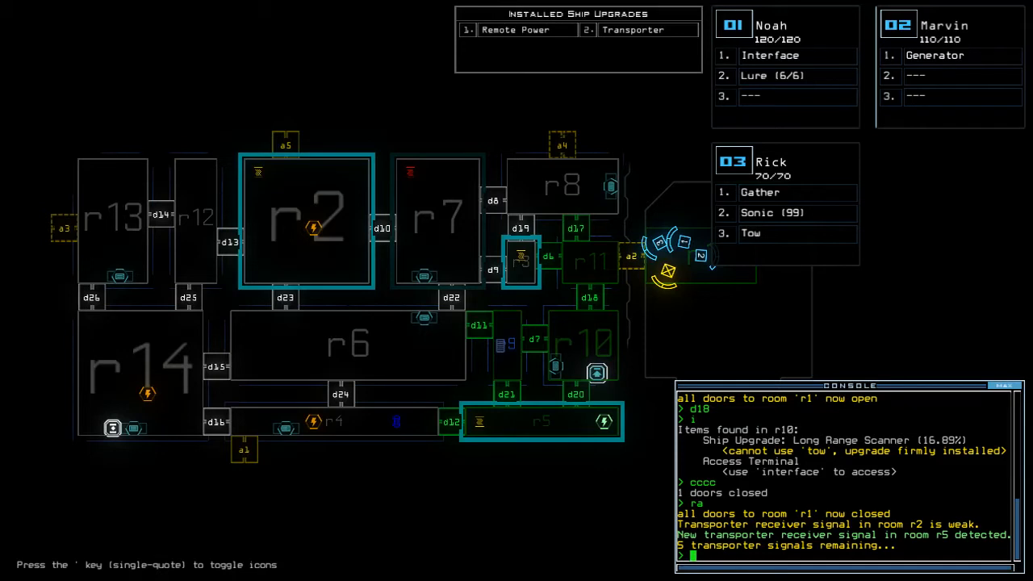
{"action": "mouse_move", "coordinate": [202, 392]}
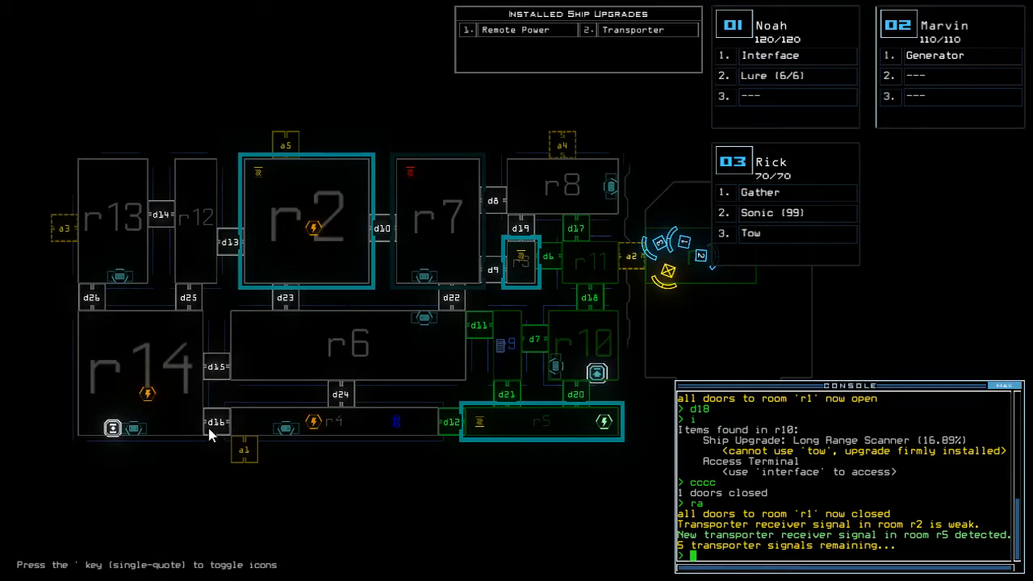
{"action": "mouse_move", "coordinate": [254, 504]}
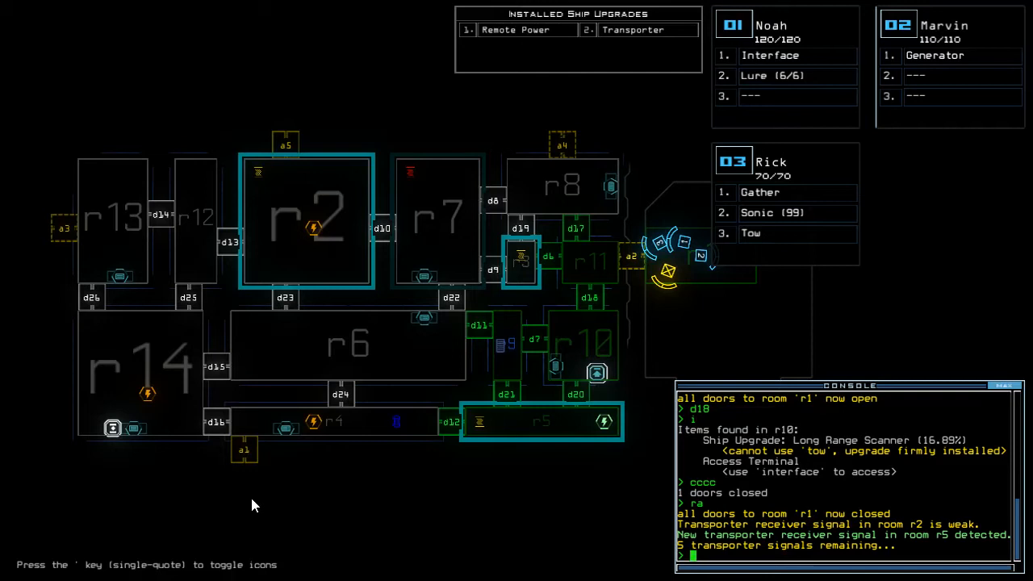
{"action": "mouse_move", "coordinate": [262, 79]}
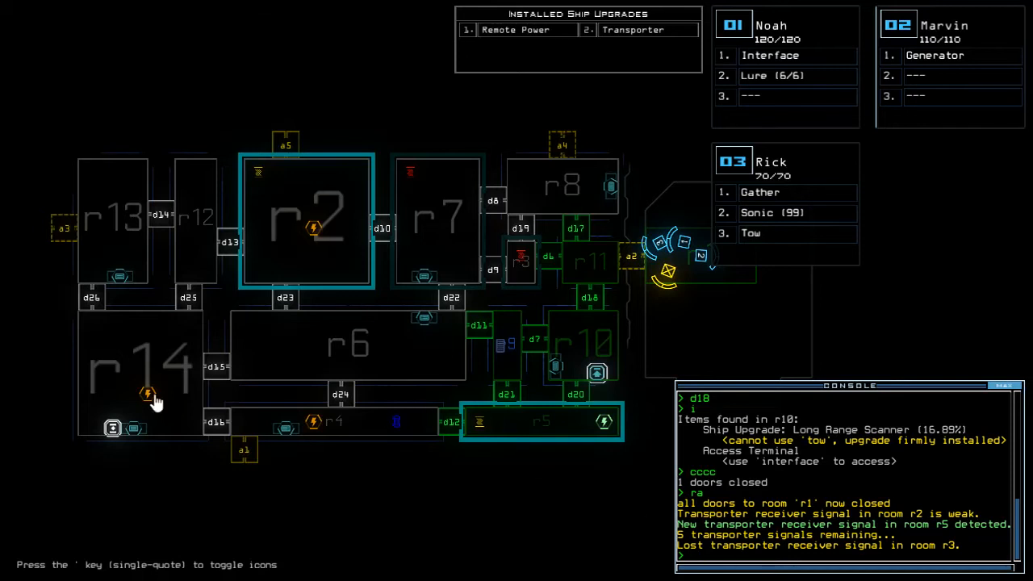
{"action": "mouse_move", "coordinate": [34, 462]}
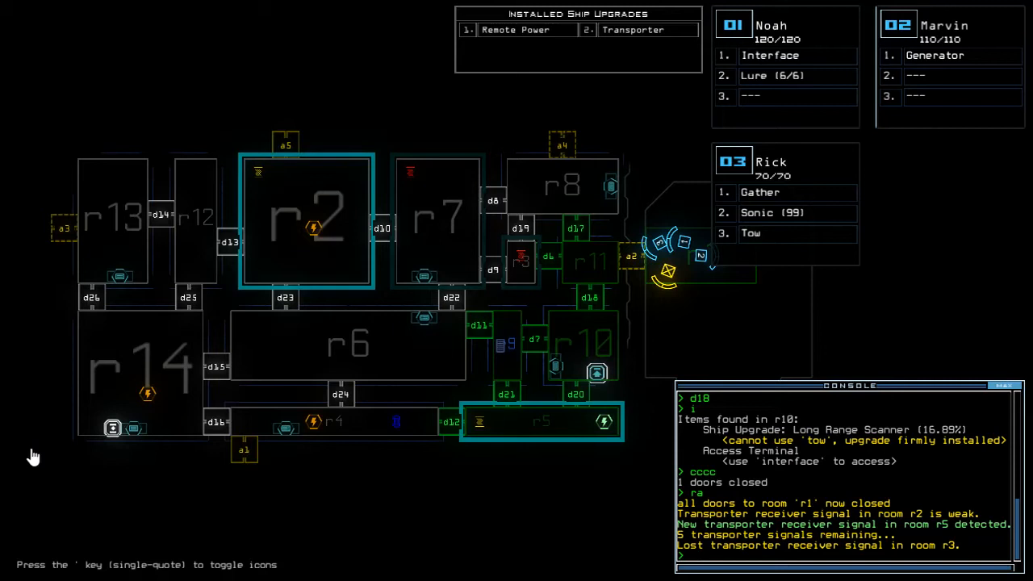
{"action": "mouse_move", "coordinate": [33, 468]}
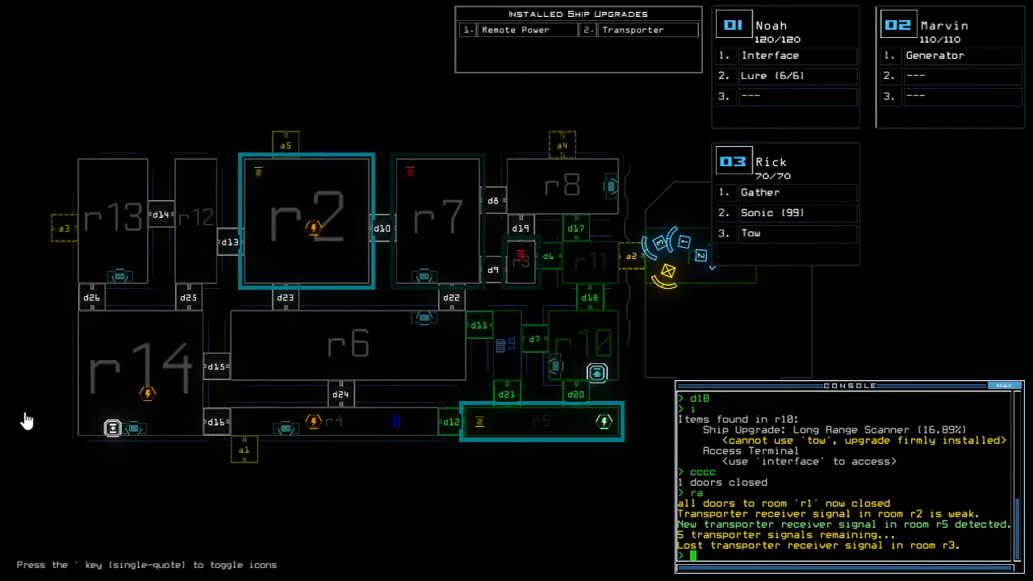
{"action": "mouse_move", "coordinate": [153, 333]}
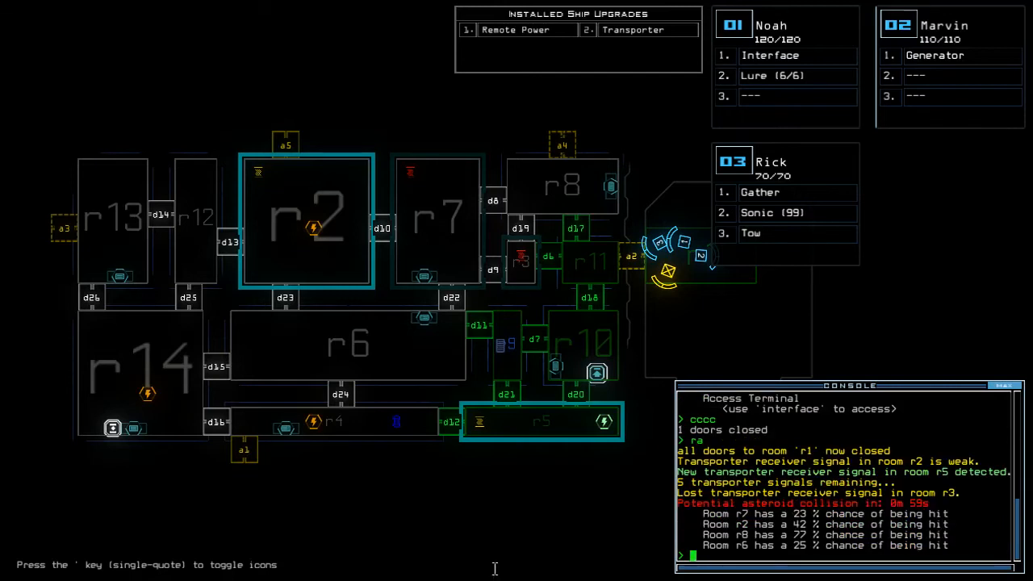
{"action": "mouse_move", "coordinate": [795, 256]}
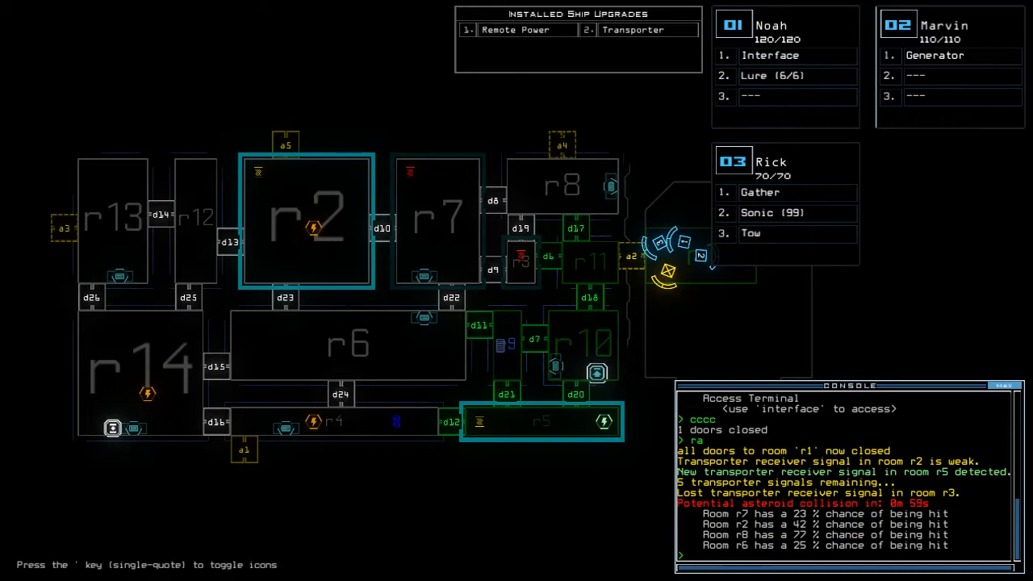
{"action": "mouse_move", "coordinate": [747, 326]}
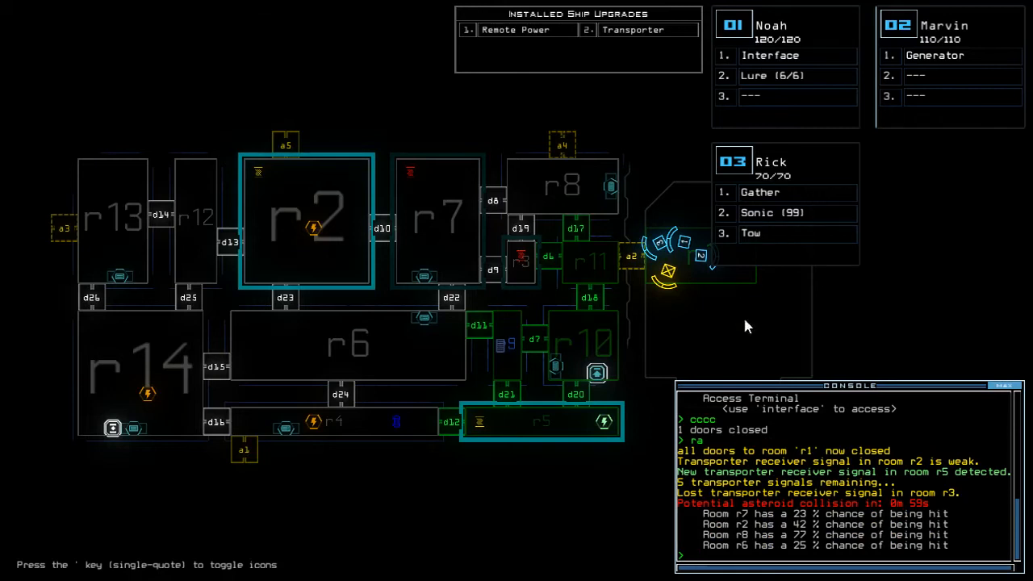
{"action": "mouse_move", "coordinate": [732, 222]}
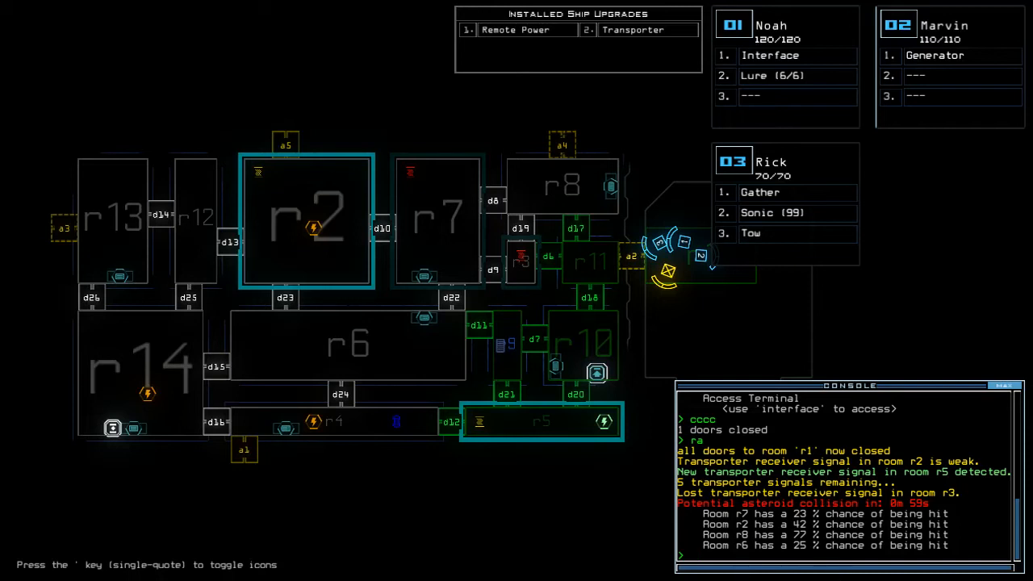
{"action": "mouse_move", "coordinate": [480, 395]}
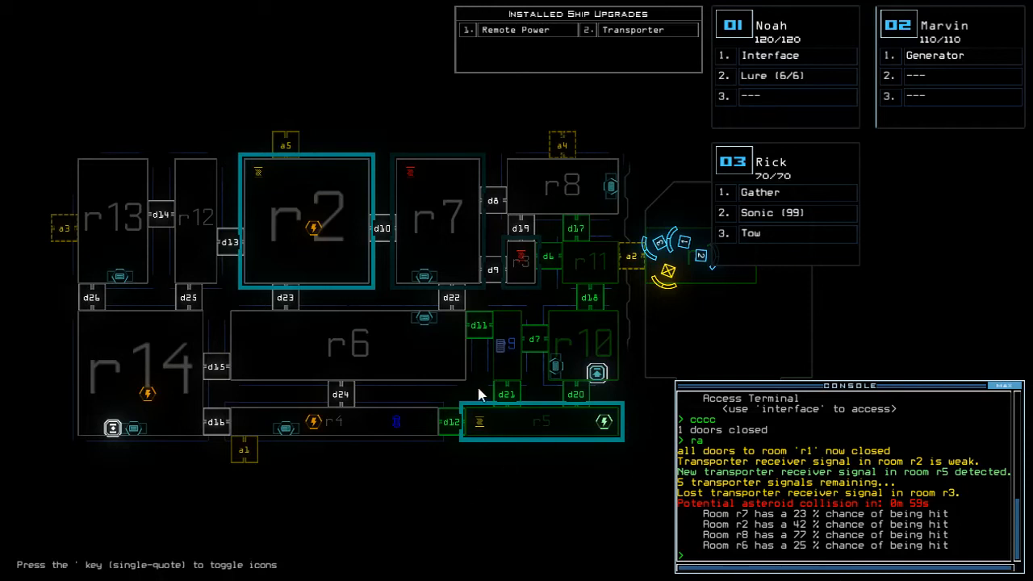
{"action": "mouse_move", "coordinate": [7, 186]}
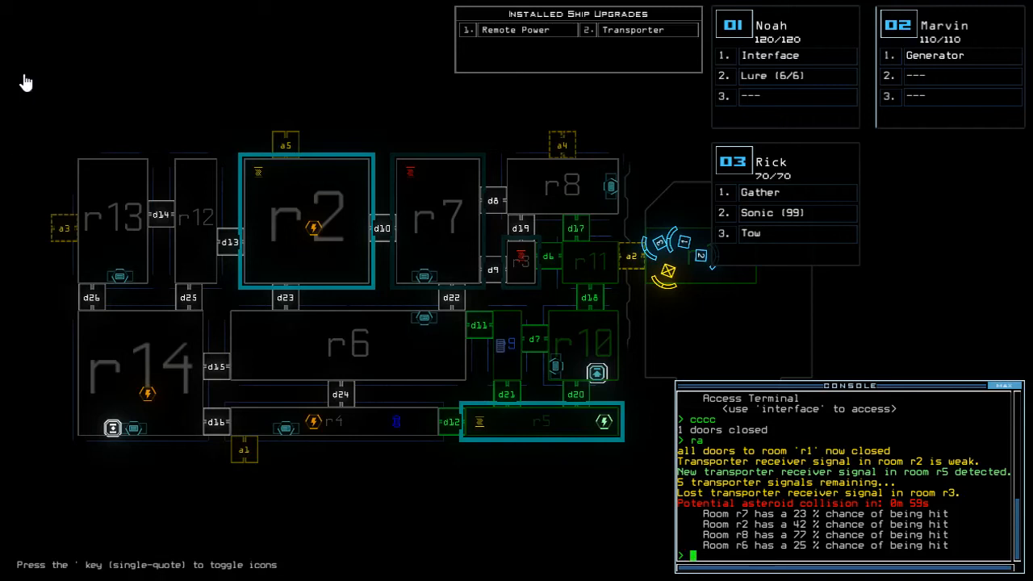
{"action": "mouse_move", "coordinate": [7, 333]}
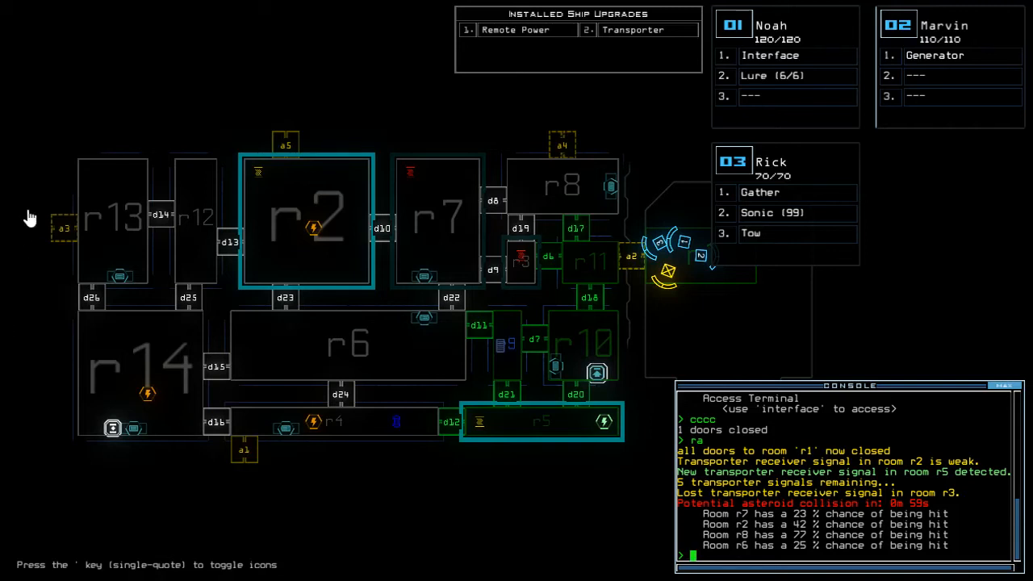
{"action": "mouse_move", "coordinate": [22, 274]}
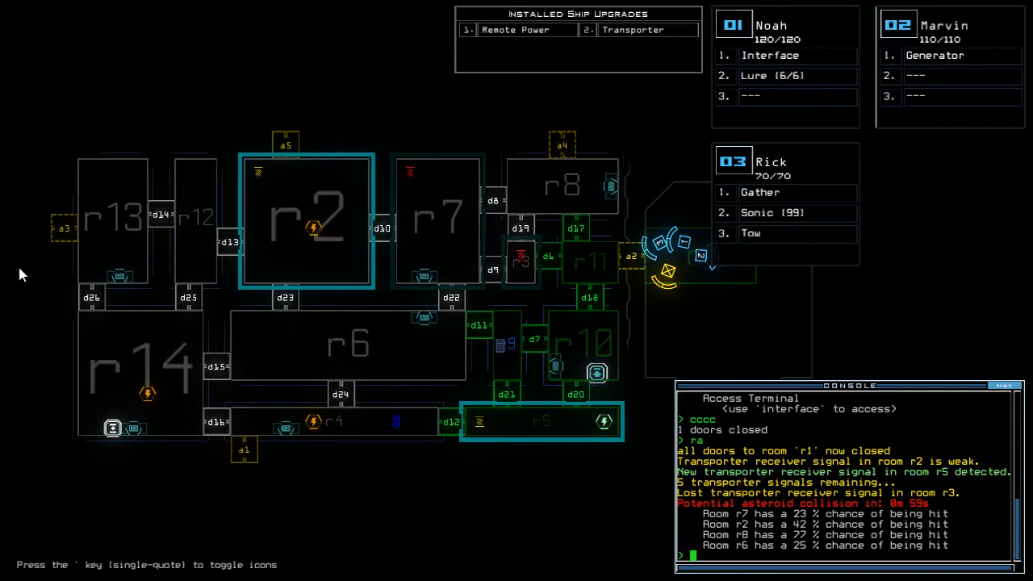
{"action": "mouse_move", "coordinate": [34, 519]}
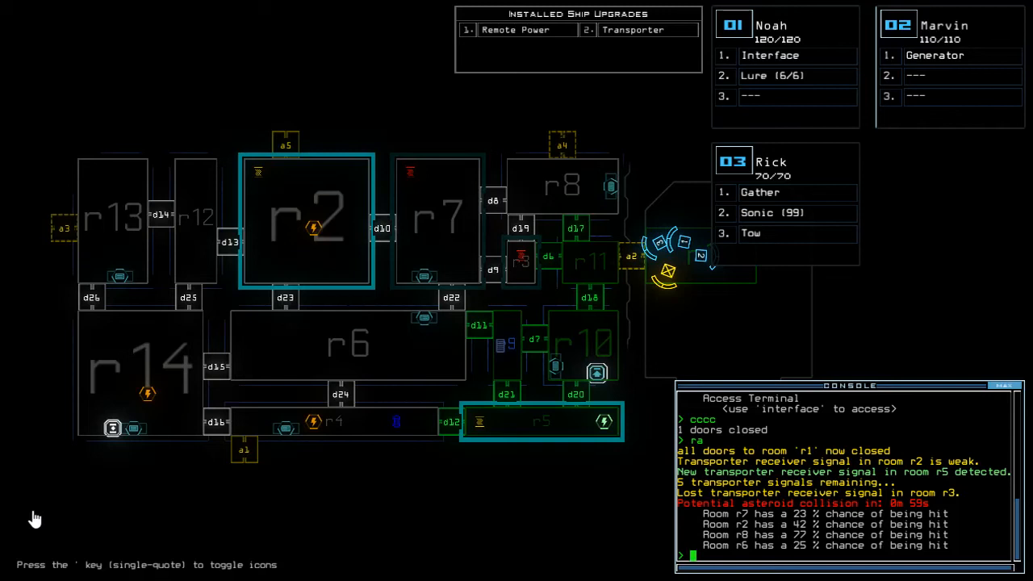
{"action": "mouse_move", "coordinate": [411, 482]}
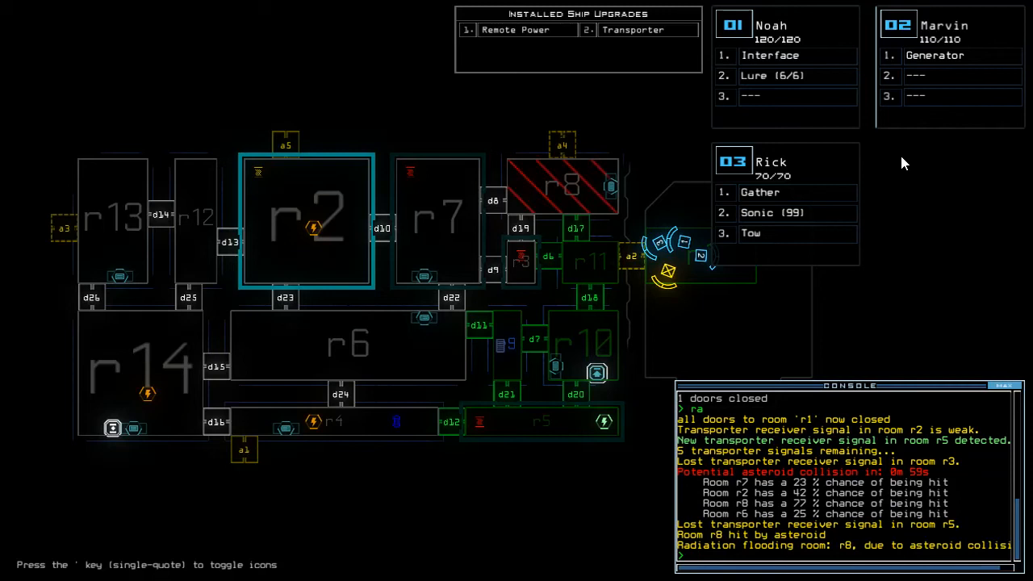
{"action": "mouse_move", "coordinate": [497, 233]}
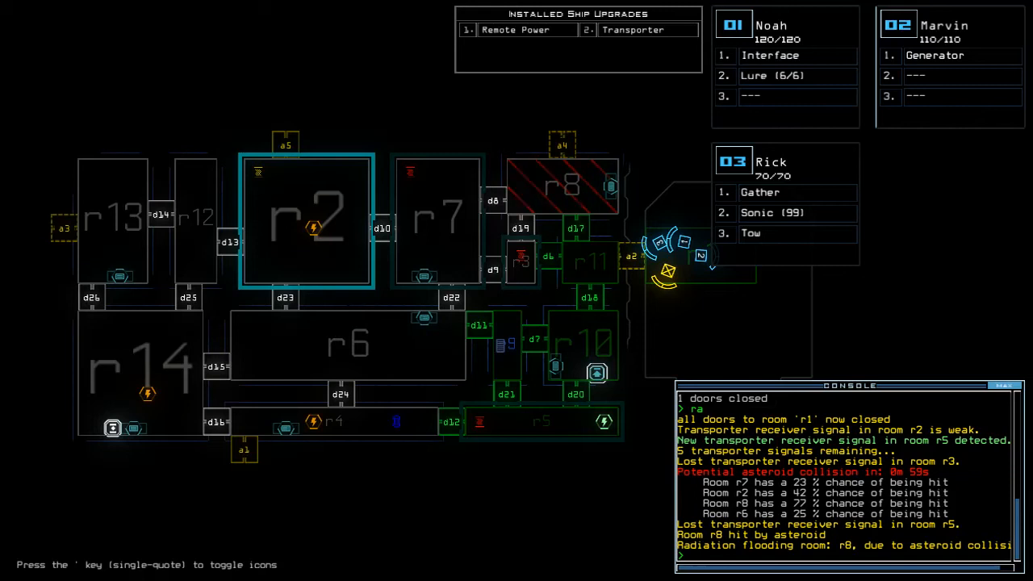
{"action": "mouse_move", "coordinate": [499, 232]}
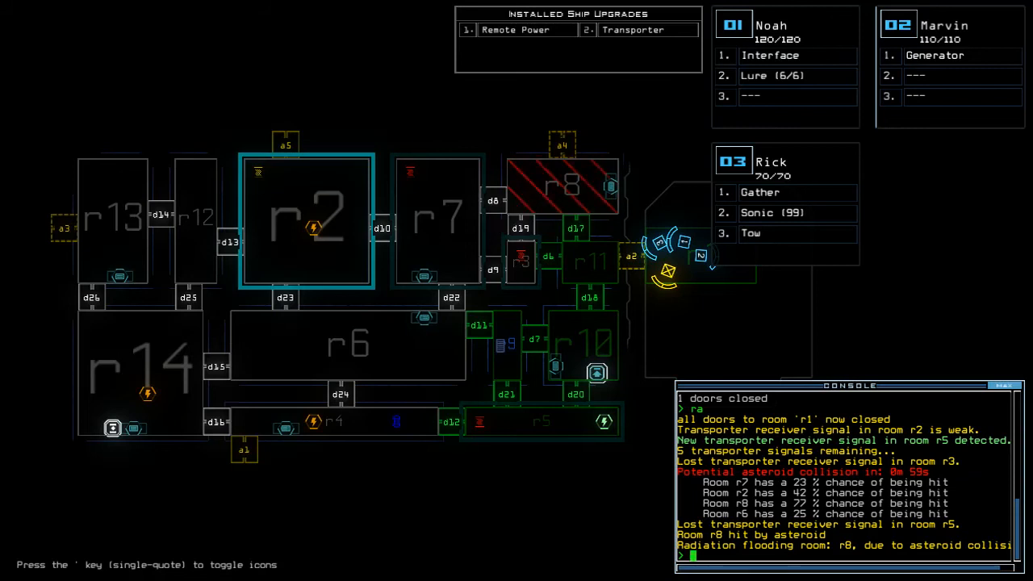
{"action": "mouse_move", "coordinate": [462, 339]}
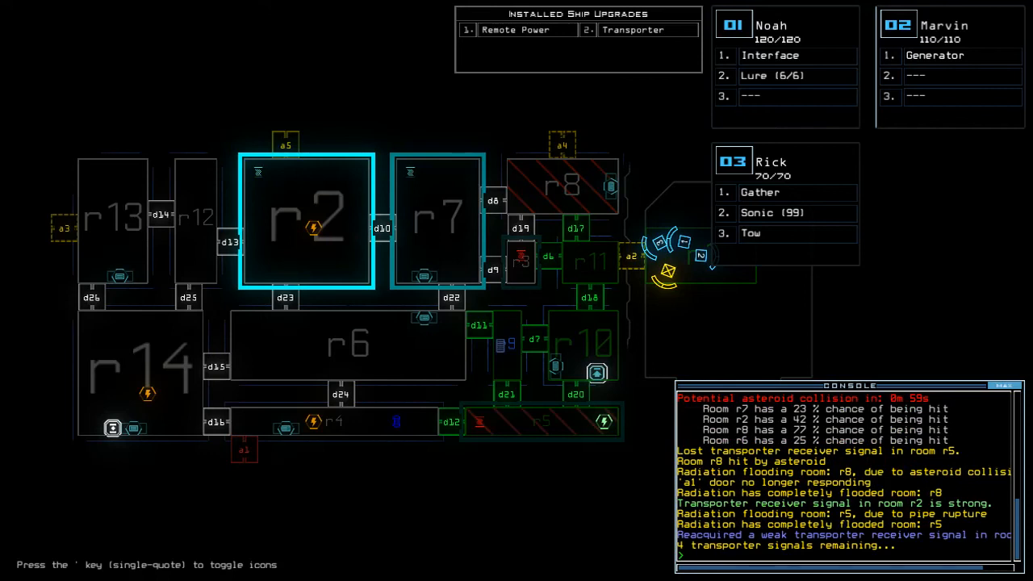
{"action": "mouse_move", "coordinate": [427, 200]}
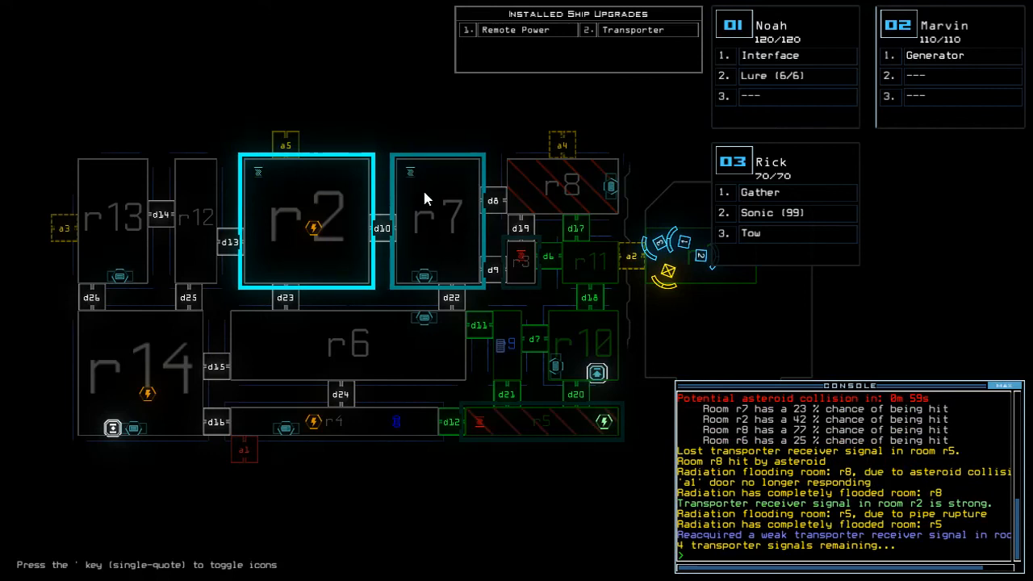
{"action": "mouse_move", "coordinate": [441, 98]}
{"action": "type", "text": "out"}
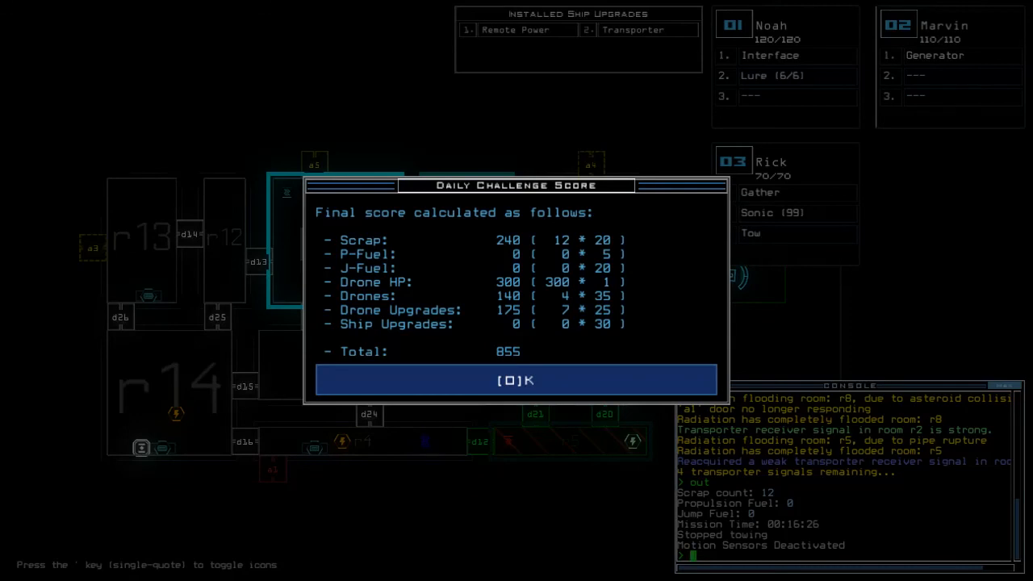
Dismiss the 855-point score summary to bring up the daily leaderboard.
{"action": "left_click", "coordinate": [515, 380]}
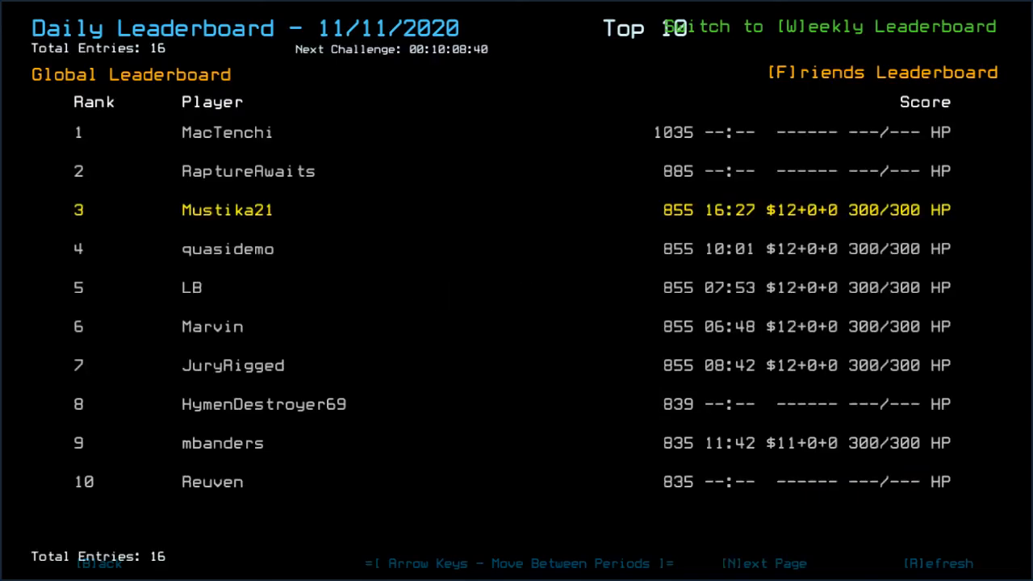